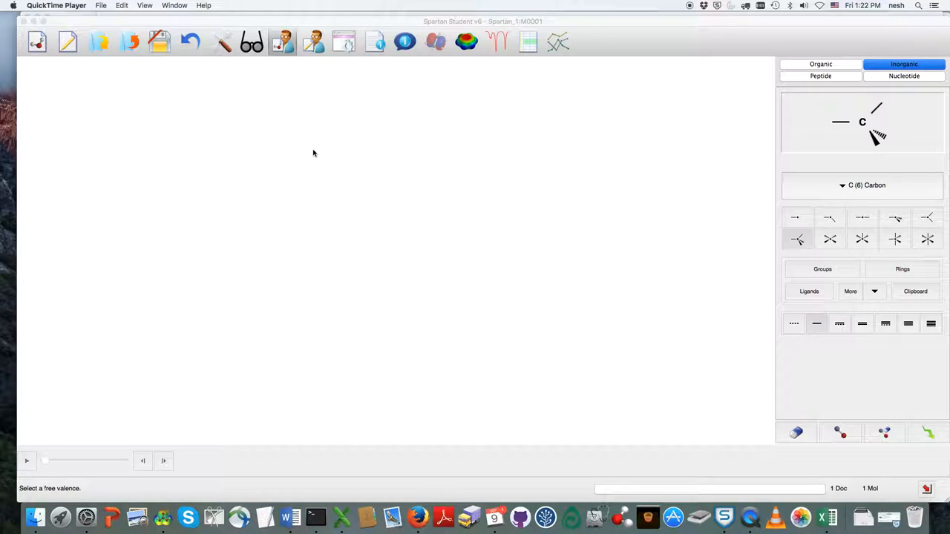
mouse_move(318, 155)
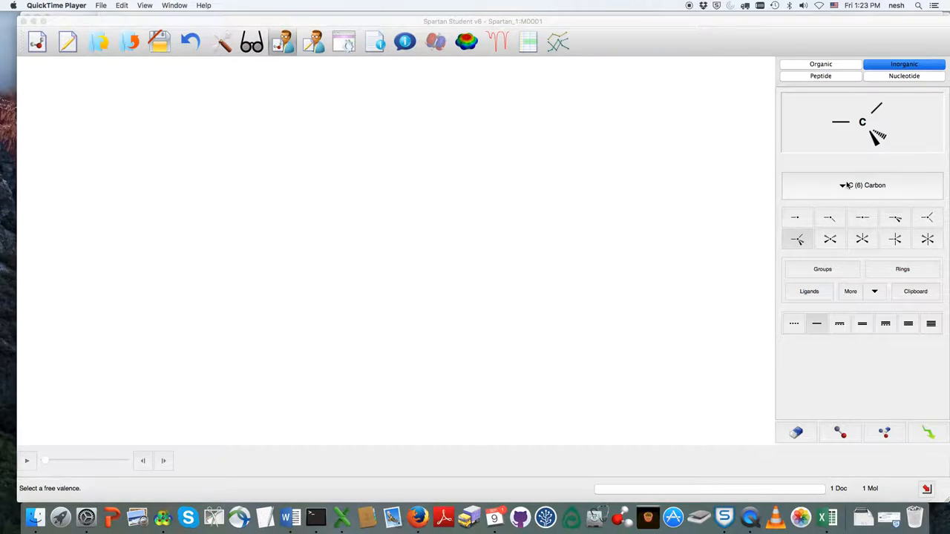
- Choose nitrogen with the trigonal pyramidal hybrid to build ammonia
left_click(843, 185)
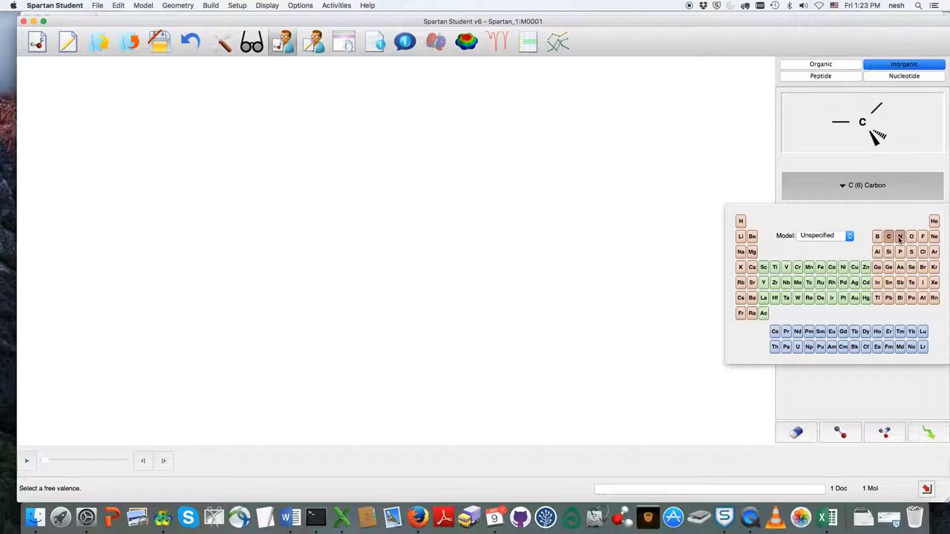
left_click(900, 236)
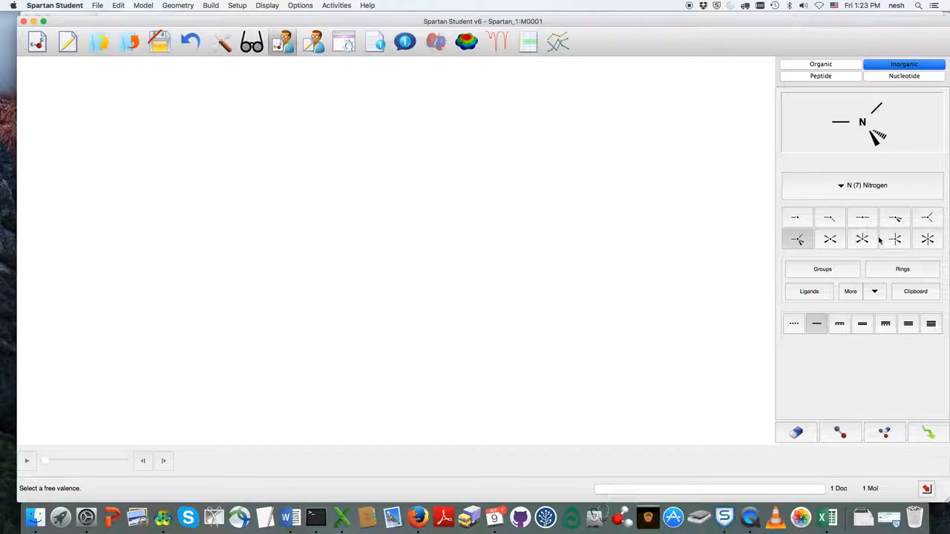
left_click(894, 217)
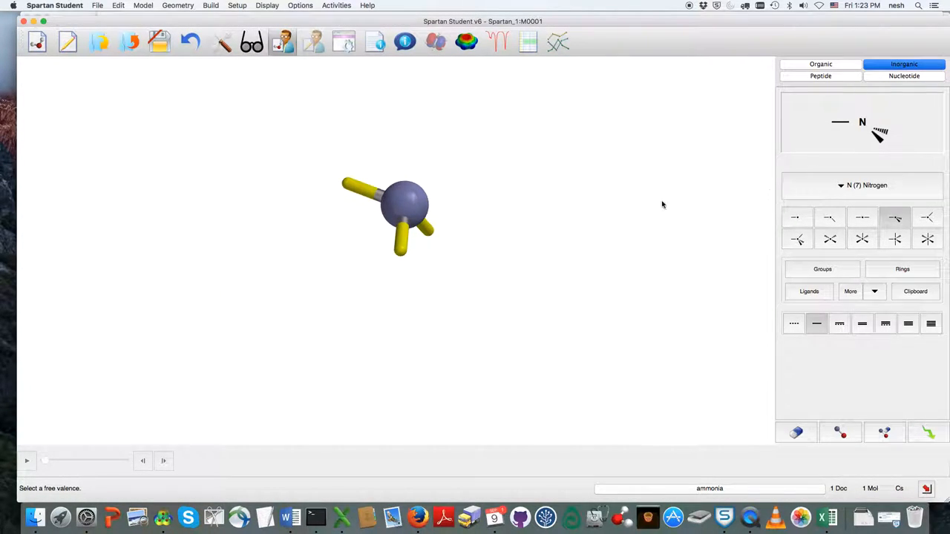
mouse_move(33, 72)
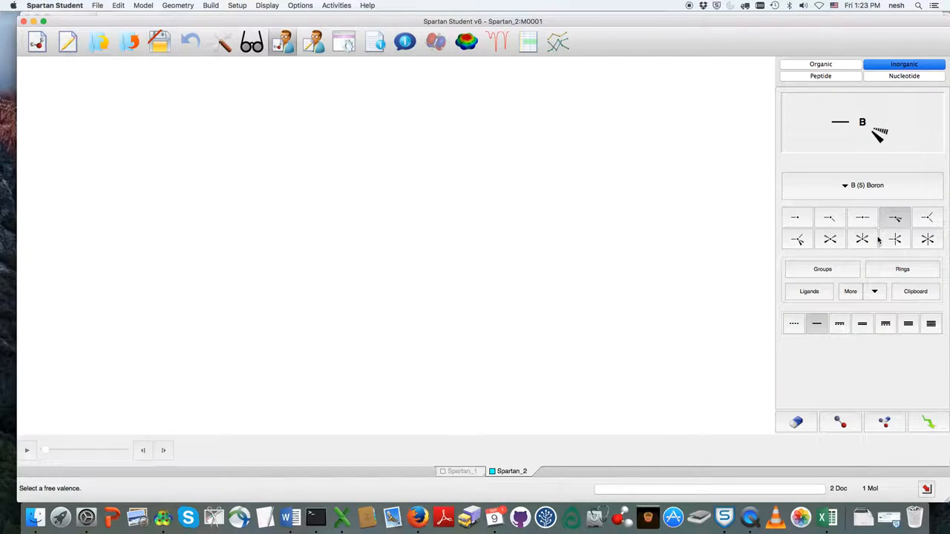
- Place a trigonal planar boron (borane) and reopen the periodic table
left_click(927, 217)
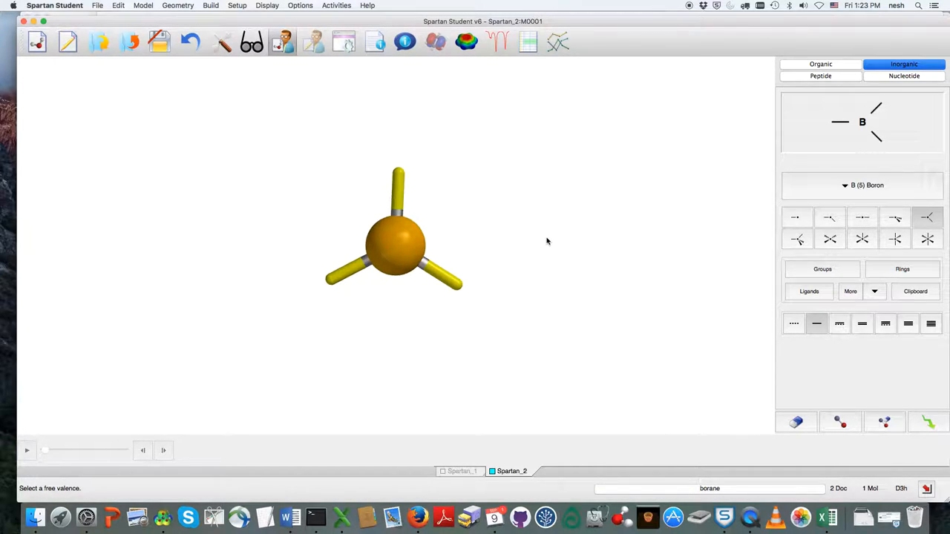
mouse_move(399, 174)
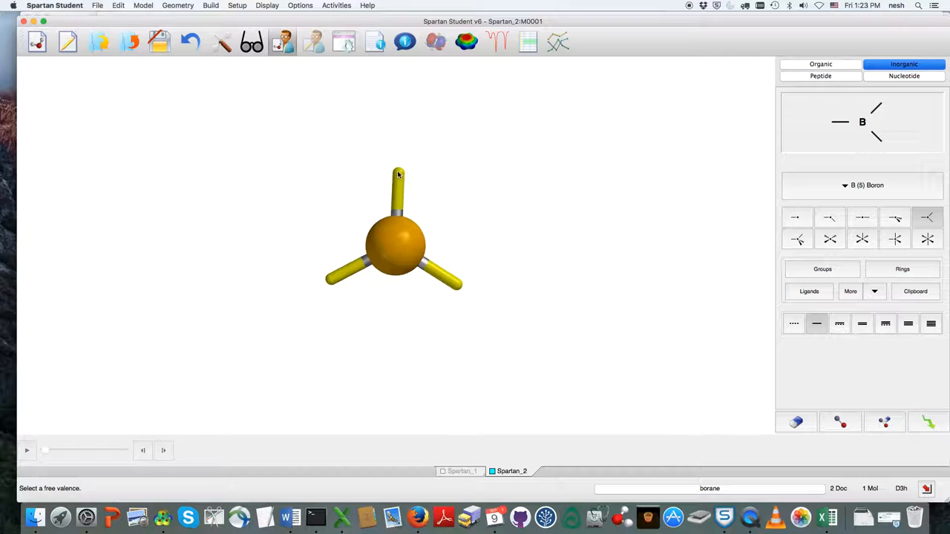
mouse_move(578, 201)
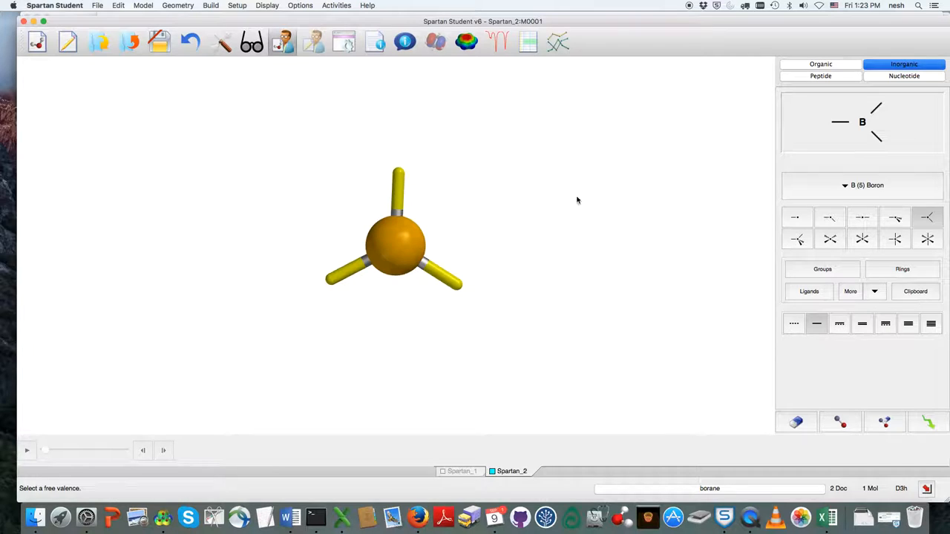
left_click(863, 185)
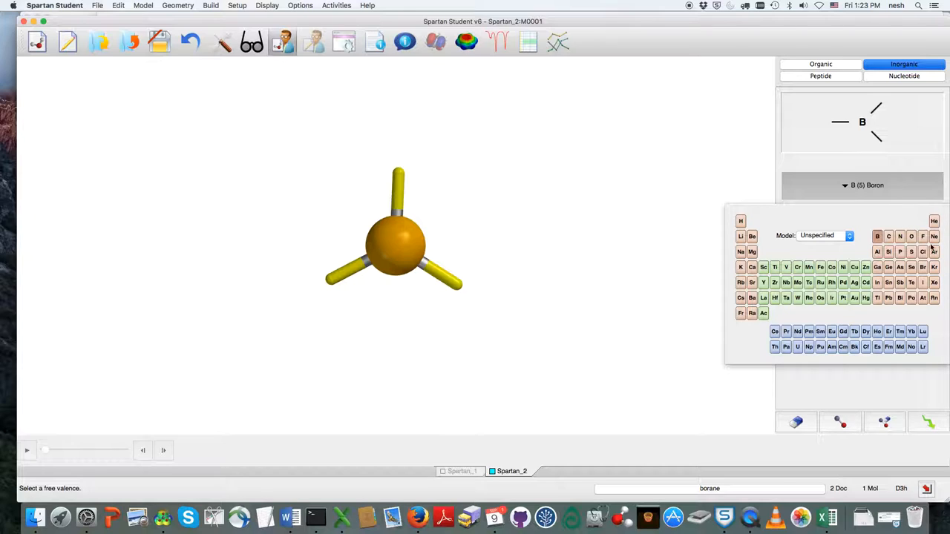
- Select single-bonded fluorine to cap the boron's three valences
left_click(922, 236)
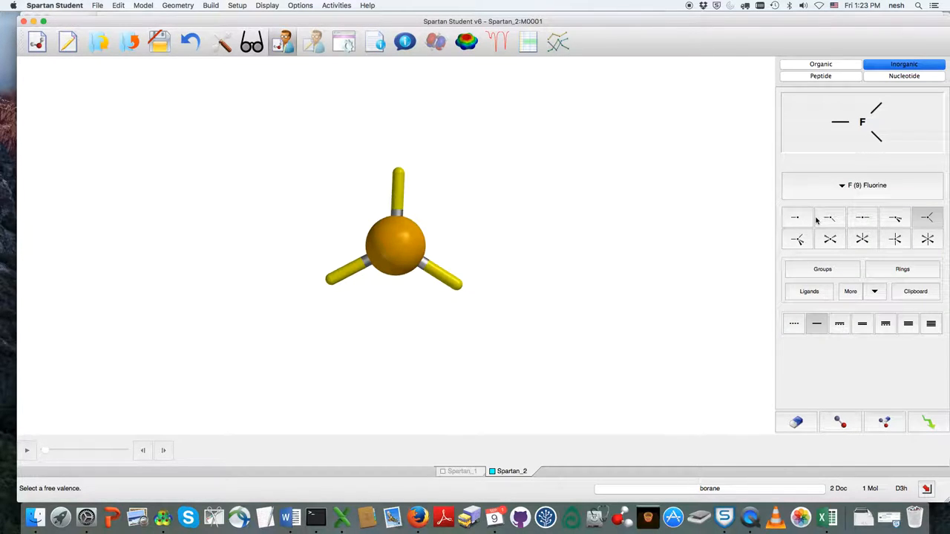
left_click(796, 217)
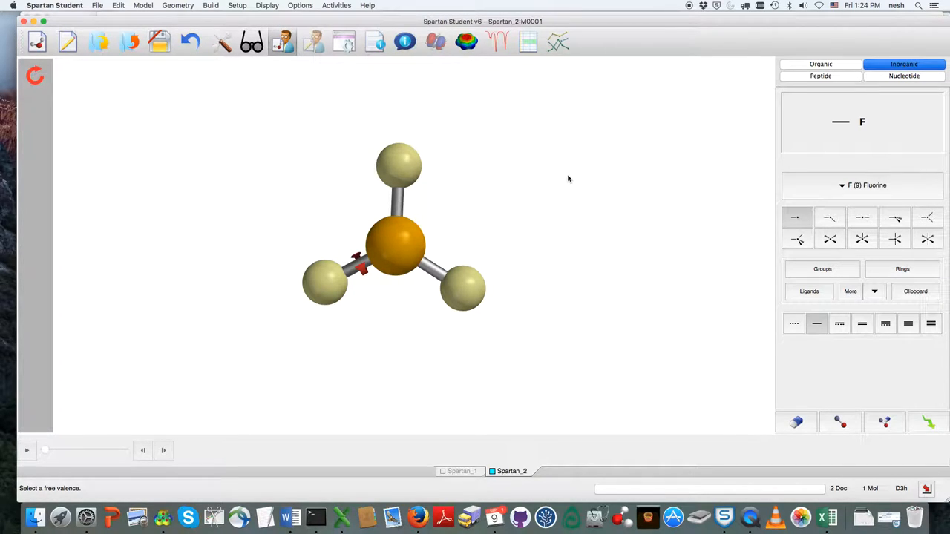
mouse_move(260, 105)
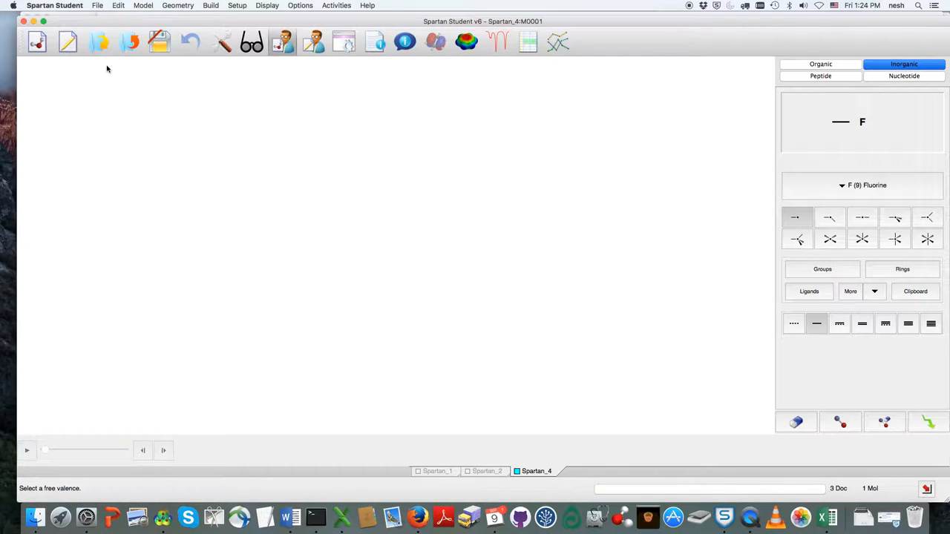
mouse_move(846, 240)
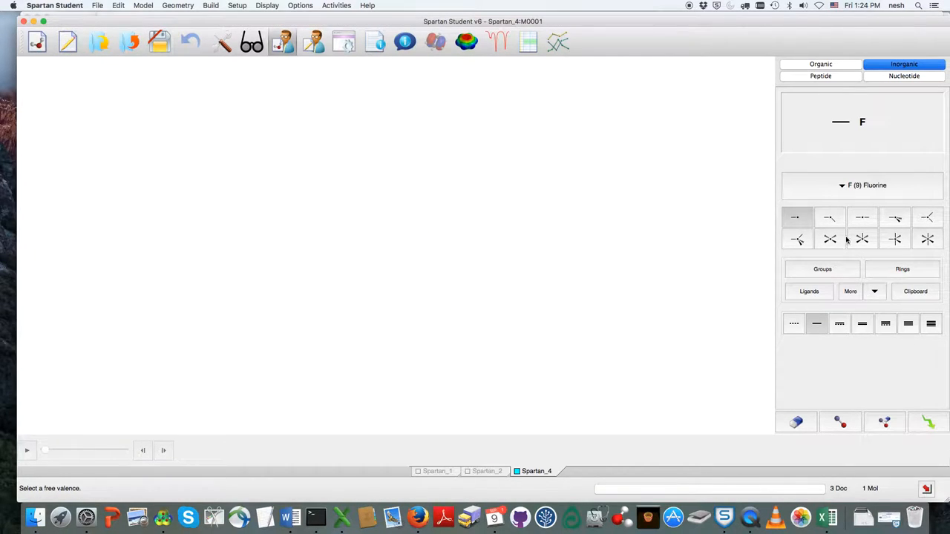
- Choose the tetrahedral hybrid and nitrogen for the third document's atom
left_click(796, 239)
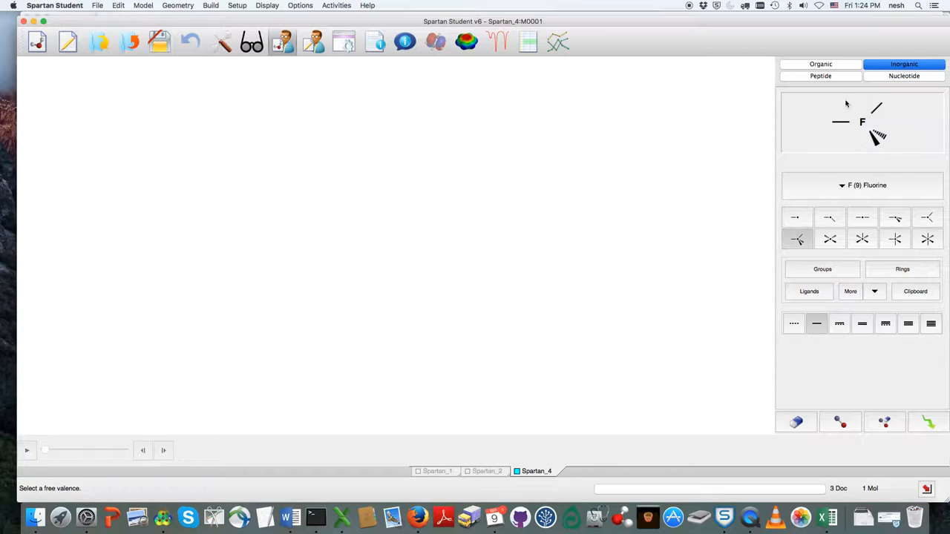
left_click(842, 185)
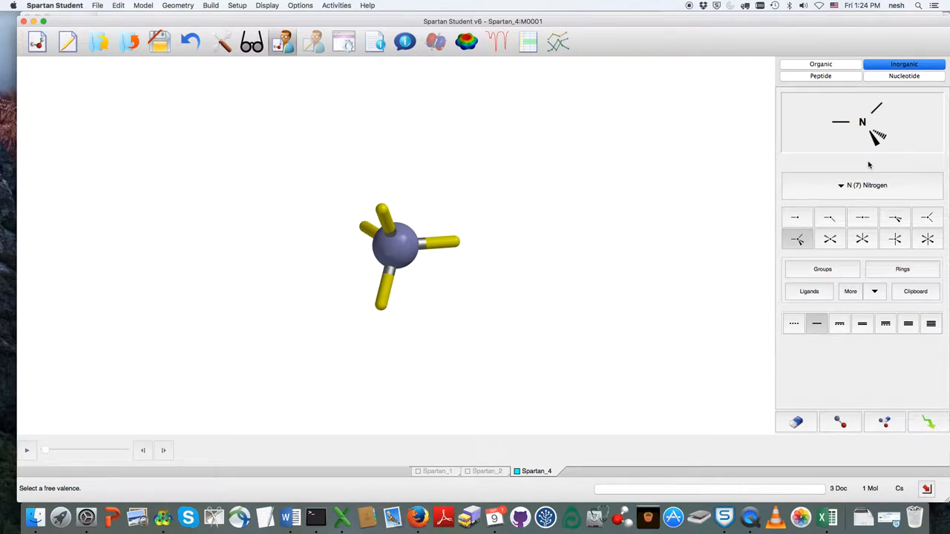
- Select boron from the periodic table to attach to nitrogen
left_click(841, 185)
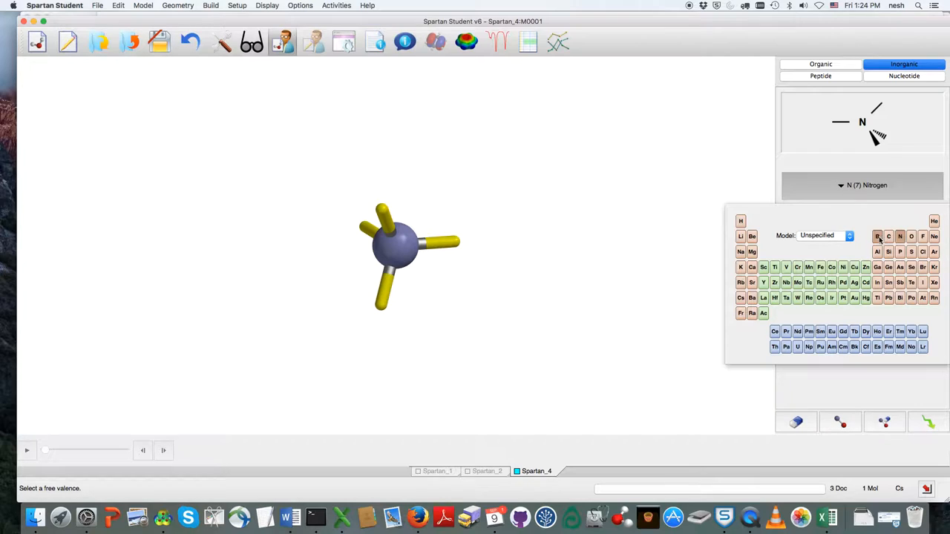
left_click(878, 236)
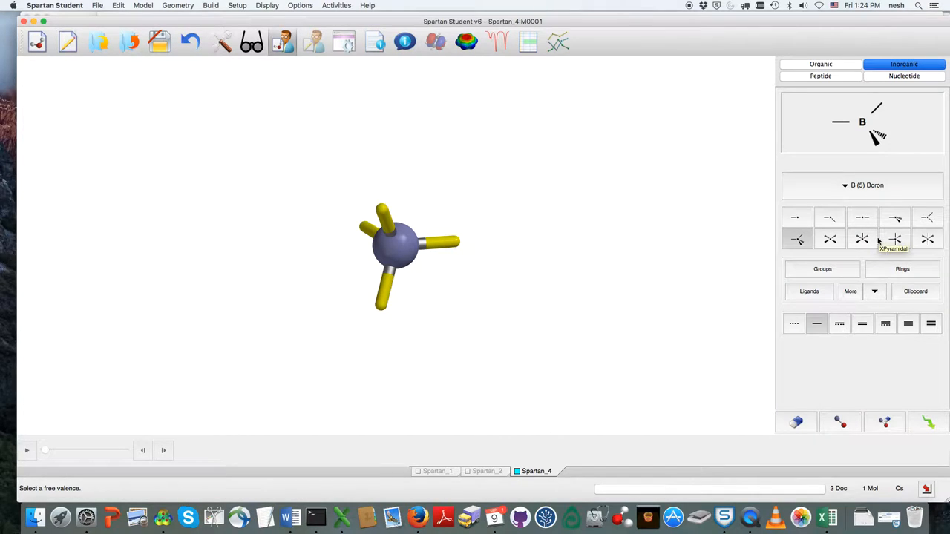
mouse_move(798, 239)
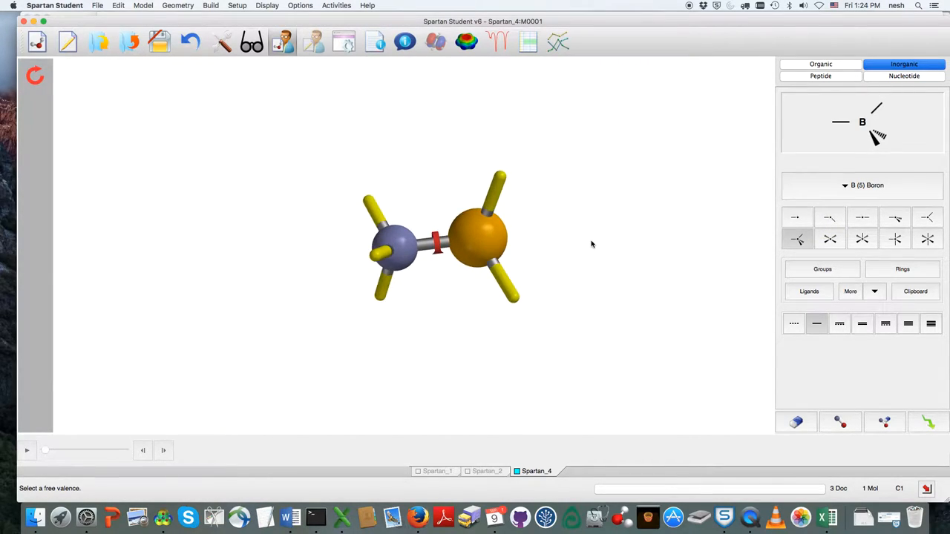
mouse_move(607, 236)
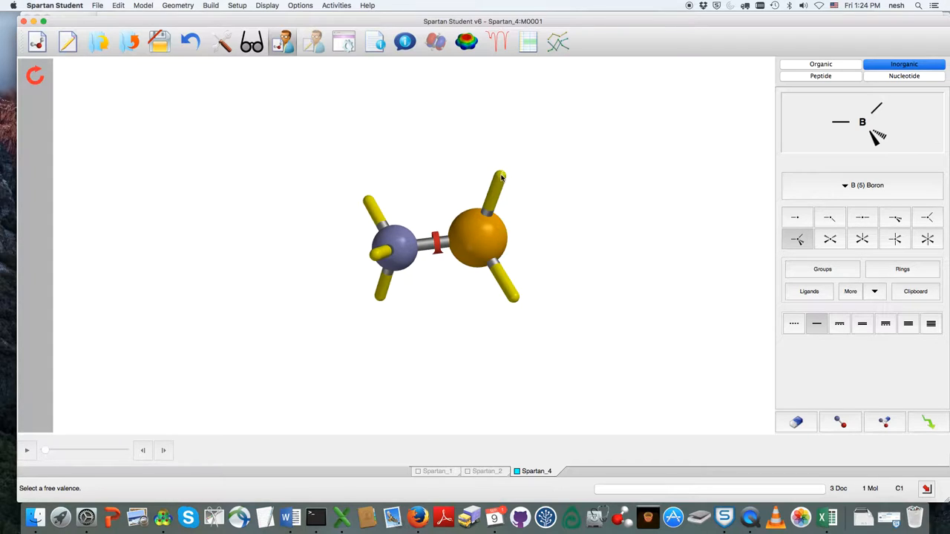
- Switch the builder to fluorine to cap the boron's remaining valences
left_click(862, 185)
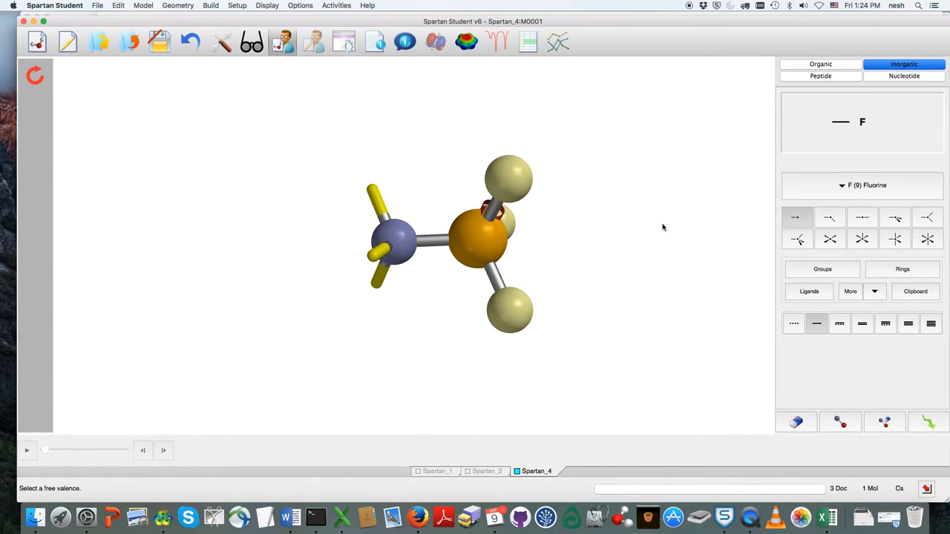
mouse_move(460, 185)
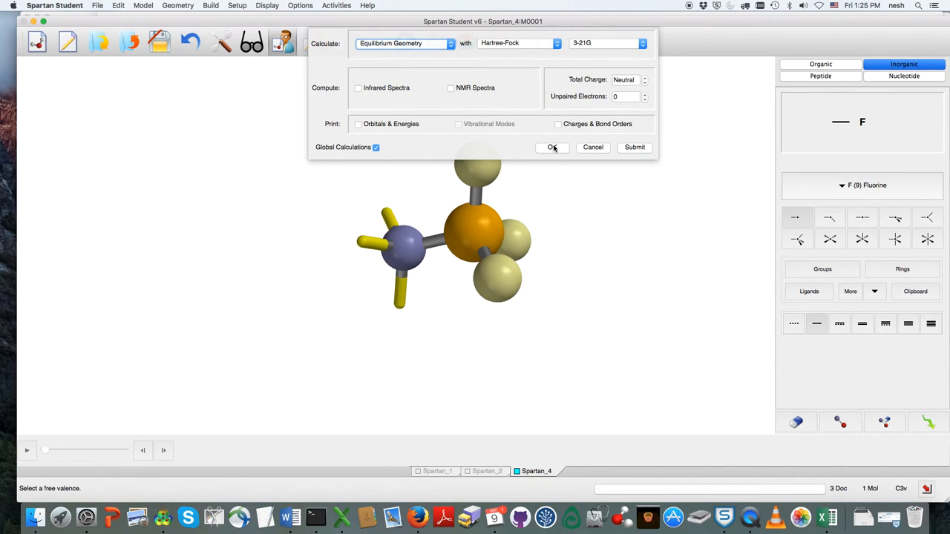
mouse_move(592, 217)
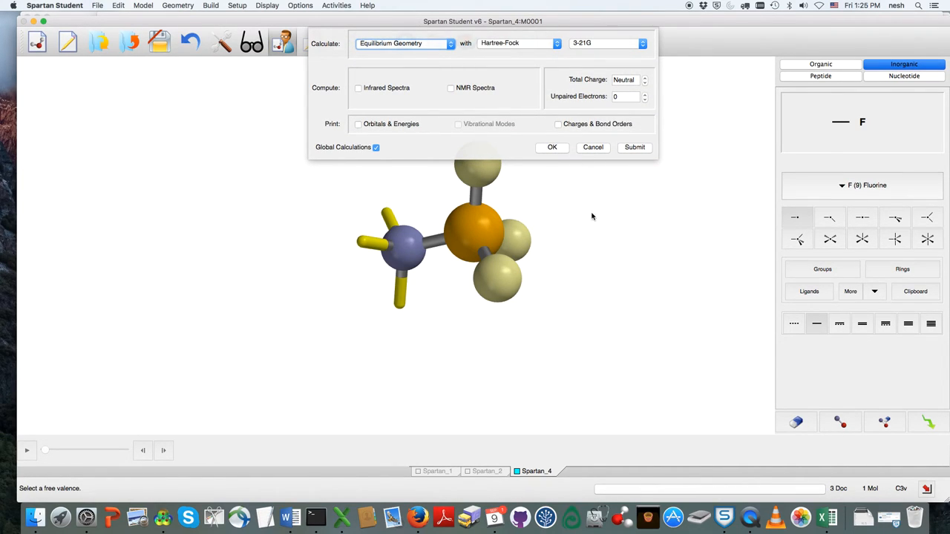